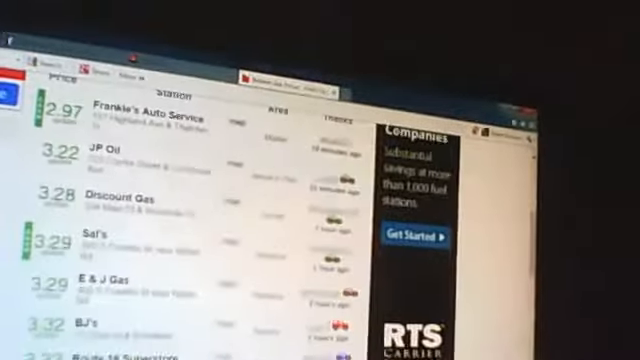
pyautogui.scroll(-3)
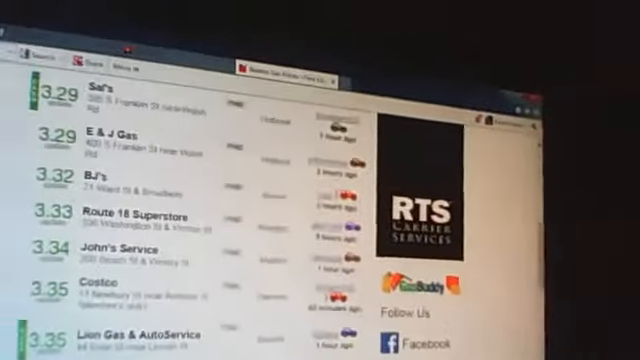